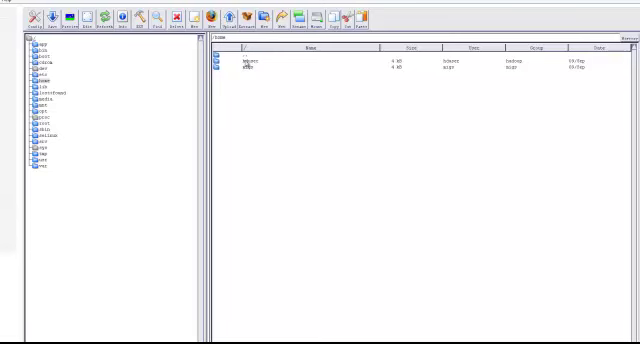
Navigate File Manager into /home/hduser and then its Desktop directory
double_click(40, 80)
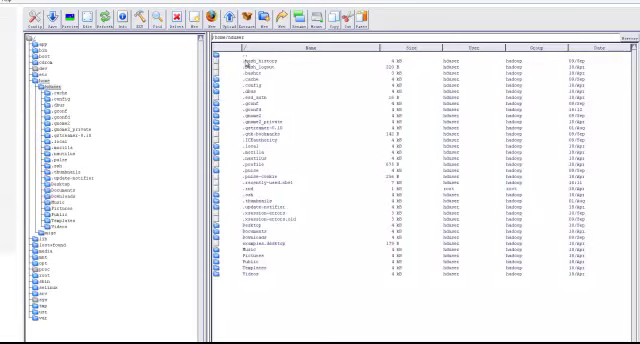
mouse_move(180, 112)
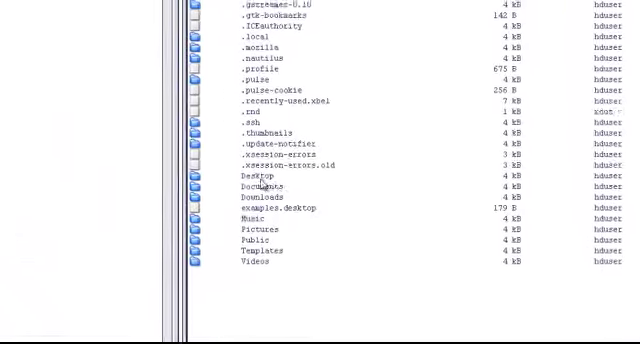
double_click(250, 172)
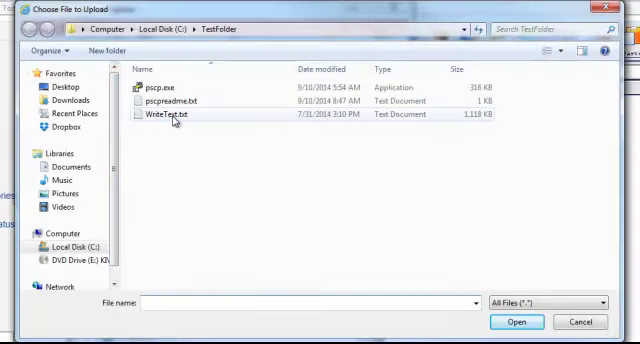
mouse_move(484, 124)
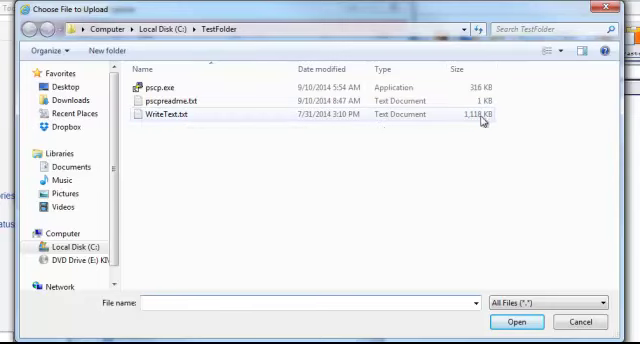
Upload WriteText.txt from local C:\TestFolder to the server's hduser Desktop
left_click(516, 320)
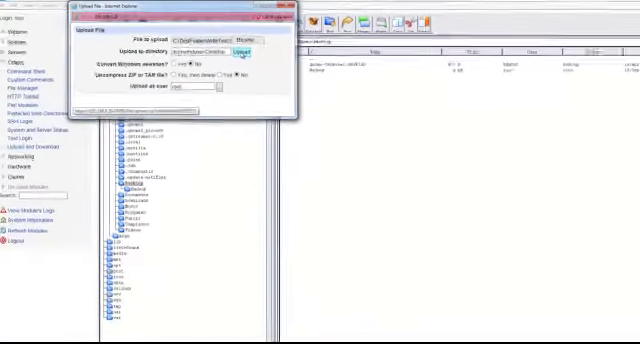
left_click(240, 50)
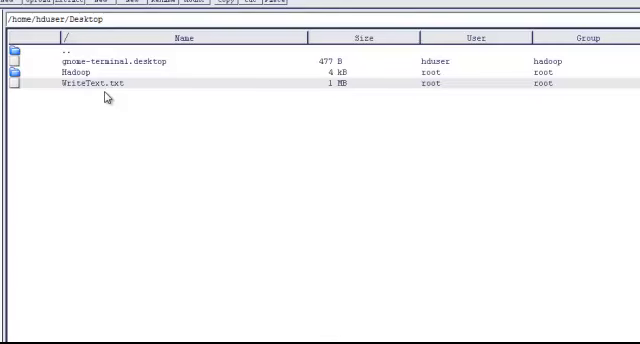
mouse_move(102, 200)
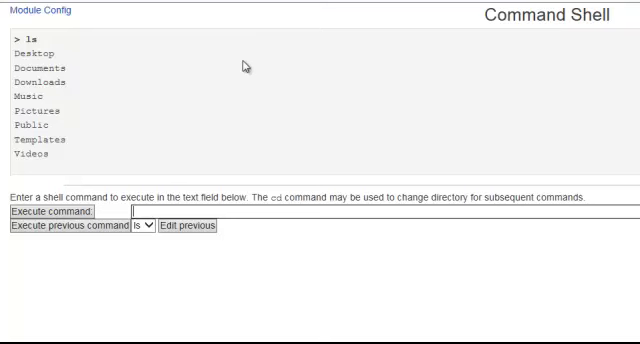
Run cd /home, cd hduser, cd Desktop and ls in Command Shell to show WriteText.txt
type("cd /")
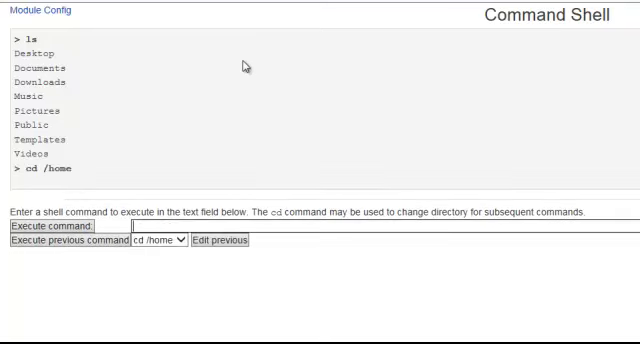
type("cd ho")
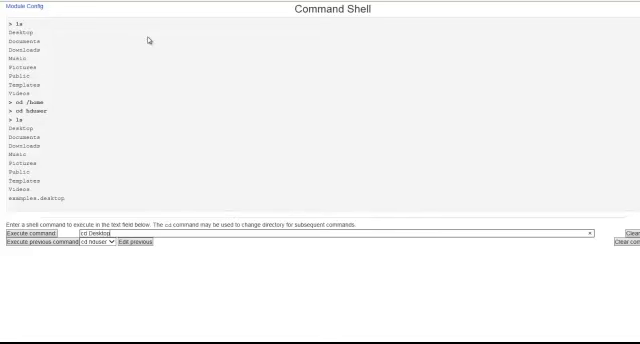
left_click(8, 232)
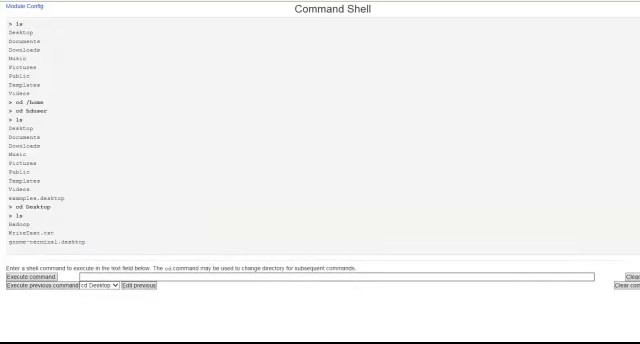
double_click(28, 232)
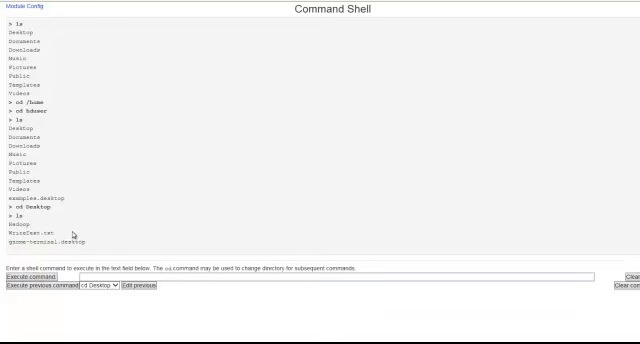
mouse_move(170, 298)
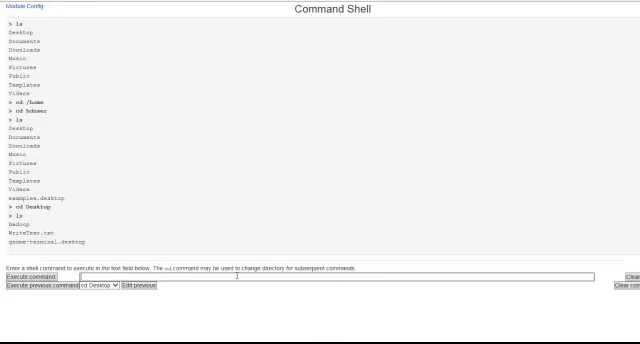
Copy WriteText.txt into the /tmp input folder, cd there and list it to confirm
type("cd /")
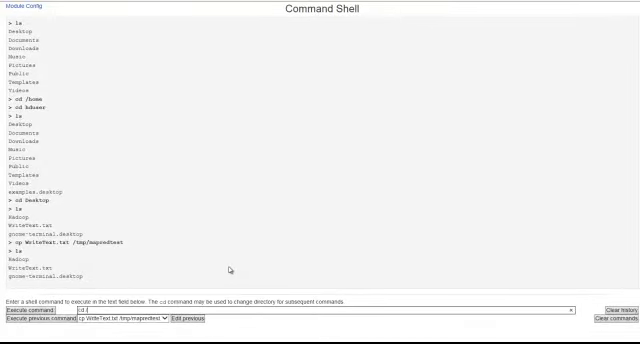
type("cd /tmp")
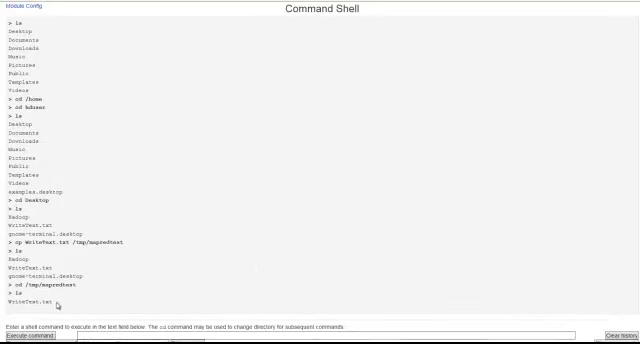
double_click(32, 300)
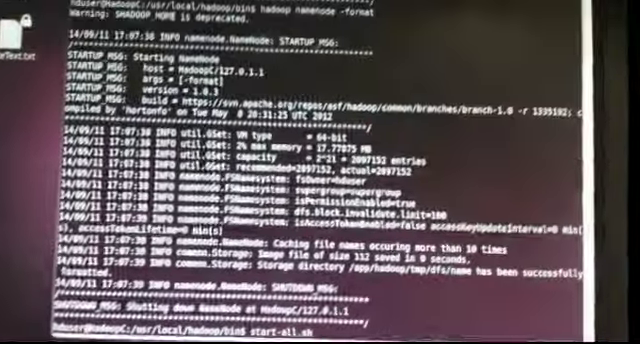
Run bin/start-all.sh to launch all Hadoop services, then begin jps to check them
scroll("down", 3)
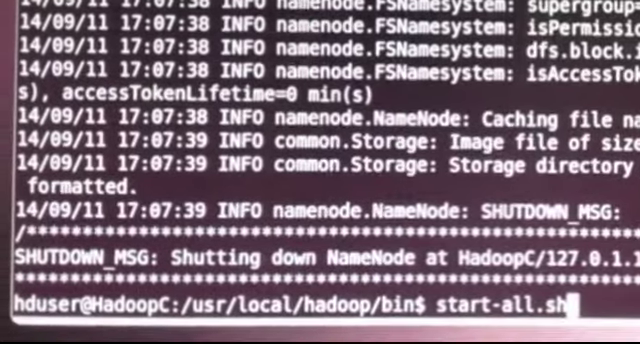
key("Return")
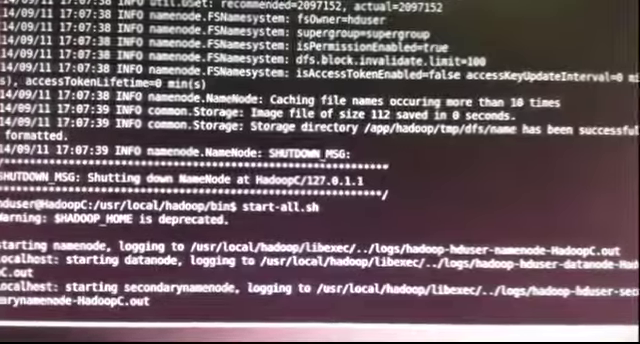
scroll("down", 3)
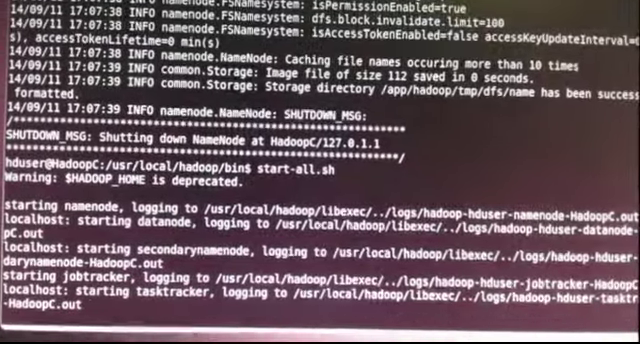
scroll("down", 3)
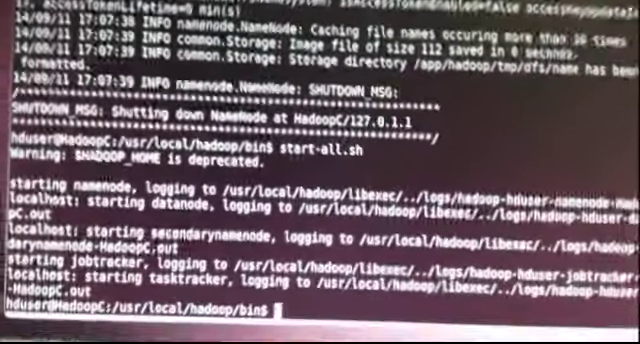
type("jp")
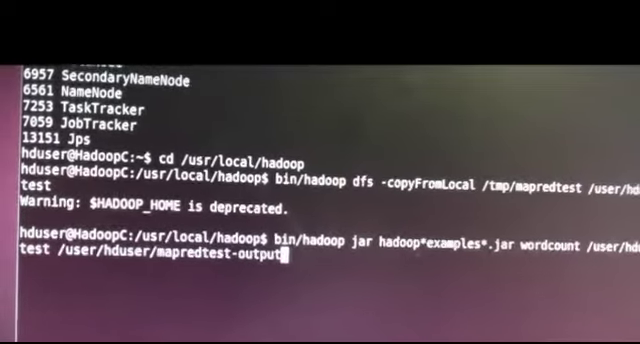
Run the examples jar wordcount on /user/hduser/mapredtest into mapredtest-output
key("Return")
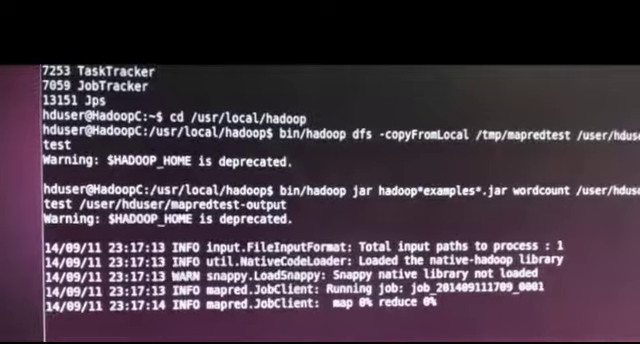
scroll("down", 3)
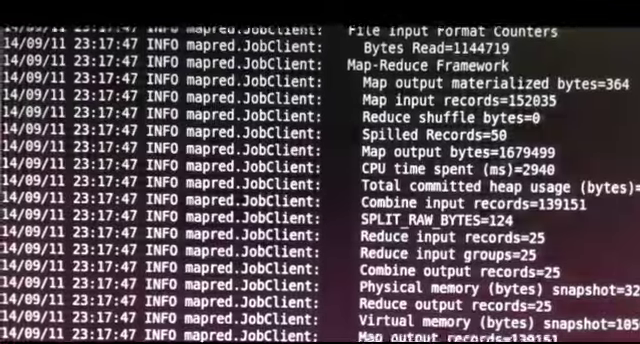
Scroll through the job counters and HDFS listings of mapredtest-output
scroll("down", 3)
type("bin/hadoop dfs -cat /user/hduser/mapredtest-output/part-r-00000")
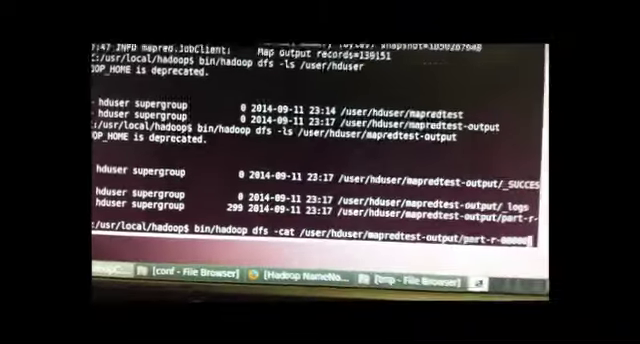
Run dfs -cat on mapredtest-output/part-r-00000 to print the word counts
key("Return")
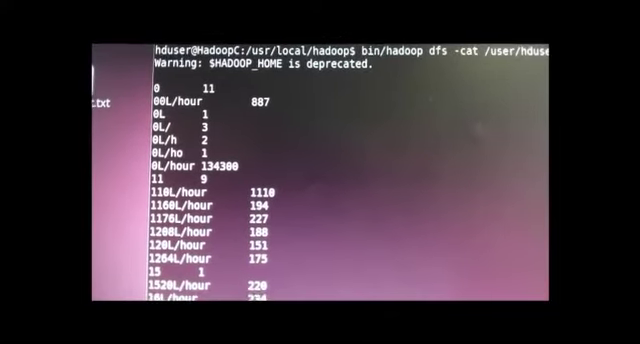
scroll("down", 3)
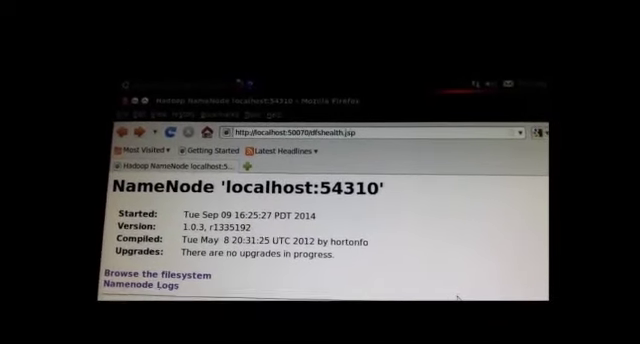
Use 'Browse the filesystem' on the NameNode page to reach /user/hduser in HDFS
scroll("down", 3)
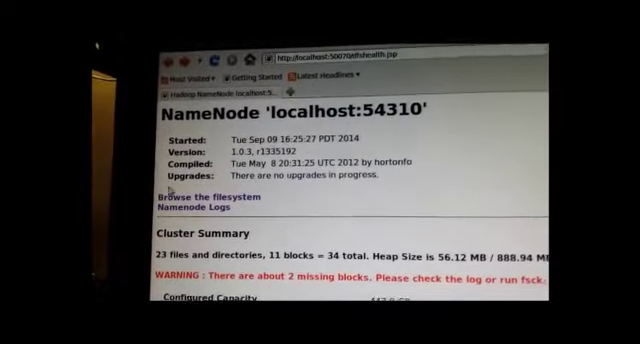
left_click(202, 194)
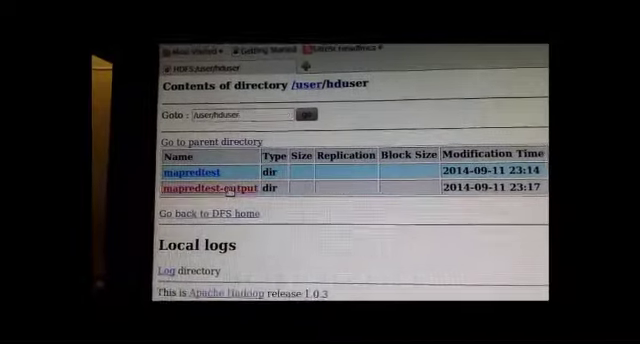
View part-r-00000 in mapredtest-output and download it from the web UI
left_click(208, 188)
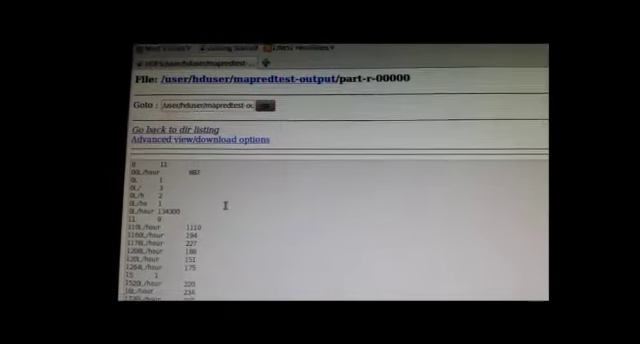
scroll("down", 3)
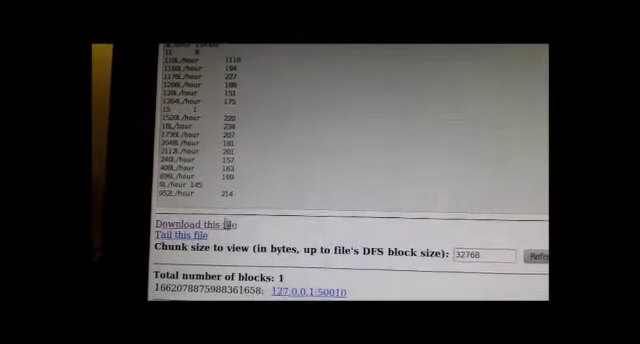
left_click(188, 218)
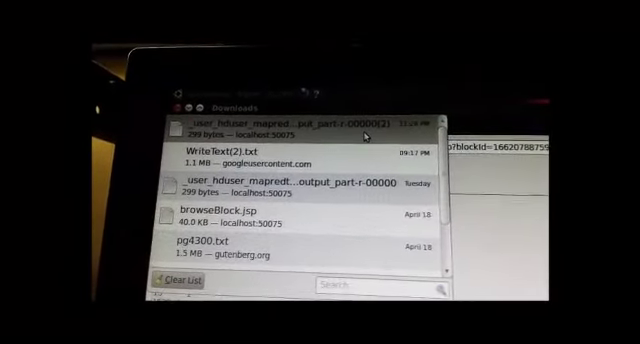
Show the downloaded part-r-00000 in its containing local folder
right_click(300, 130)
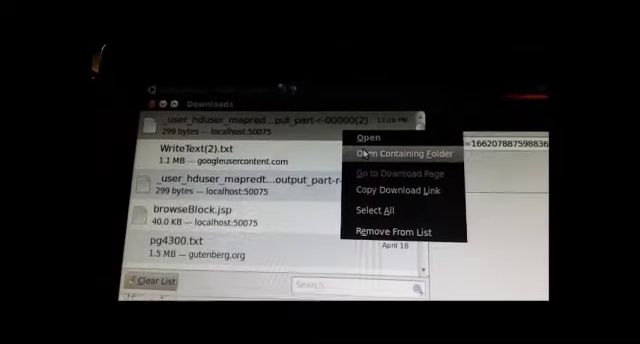
left_click(388, 152)
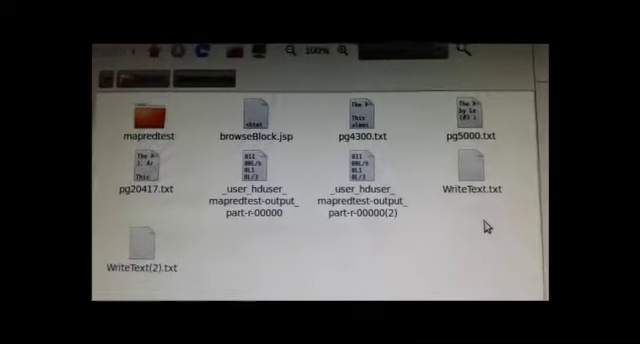